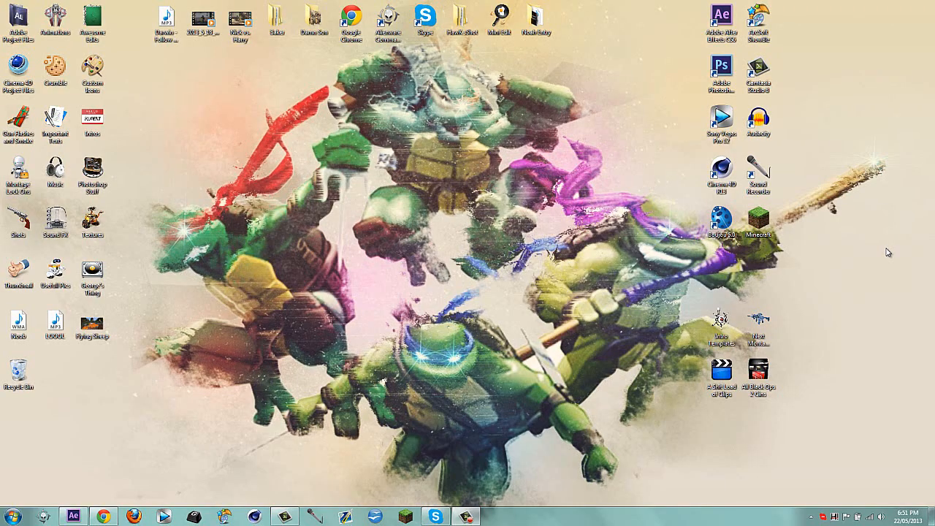
{"action": "mouse_move", "coordinate": [257, 132]}
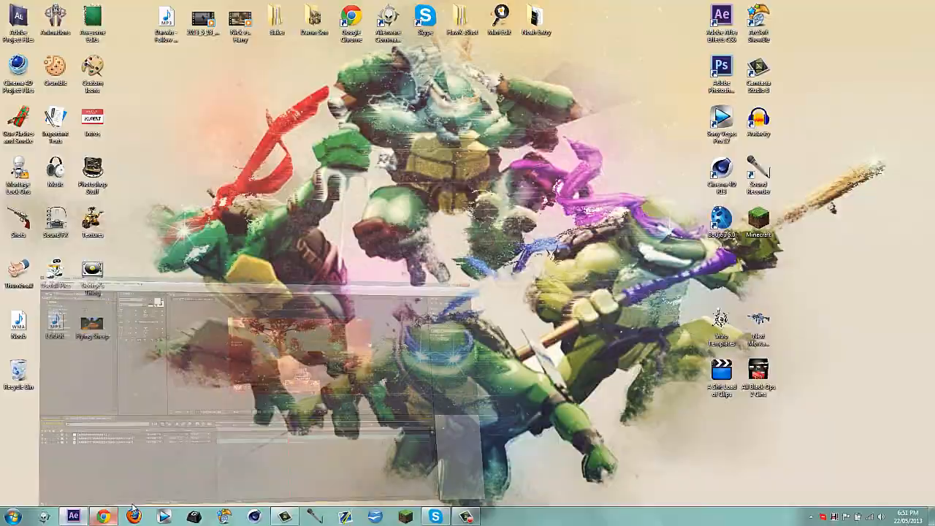
Duplicate the gameplay clip layer and add an adjustment layer on top.
{"action": "left_click", "coordinate": [73, 517]}
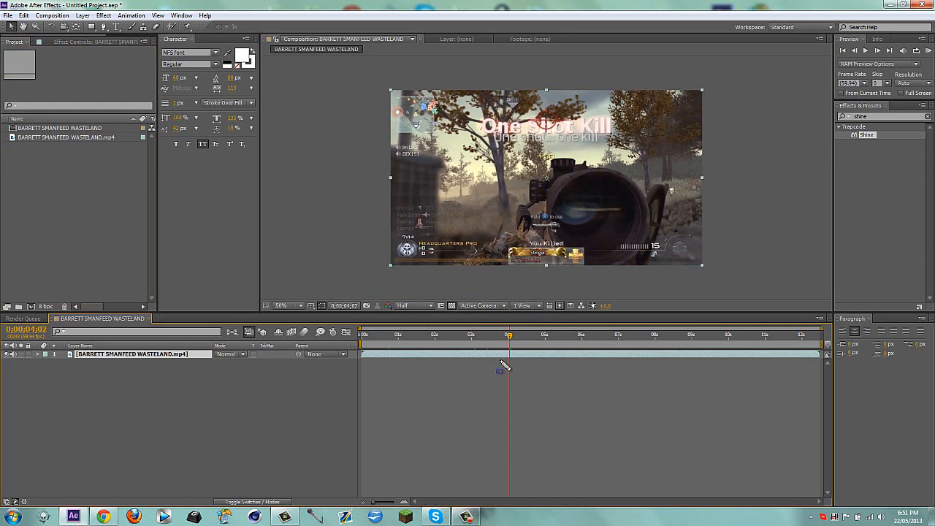
{"action": "mouse_move", "coordinate": [523, 357]}
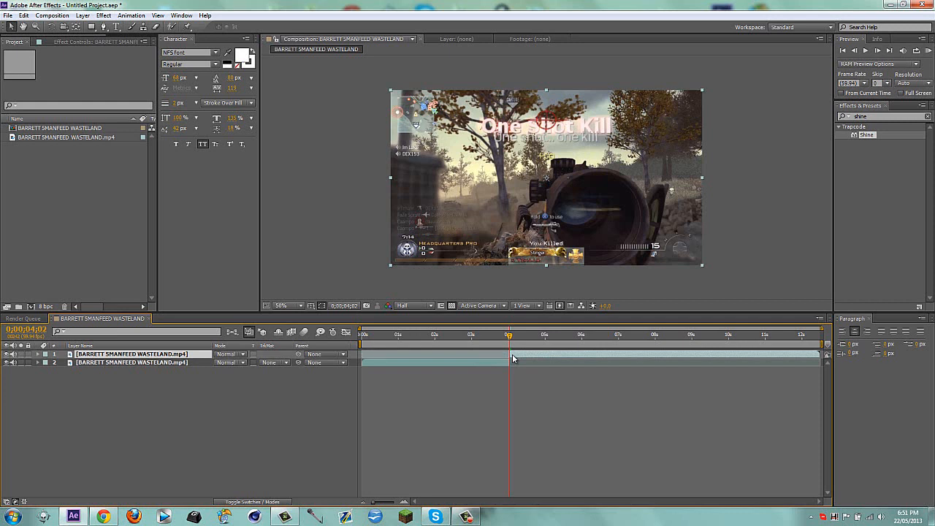
{"action": "mouse_move", "coordinate": [693, 321]}
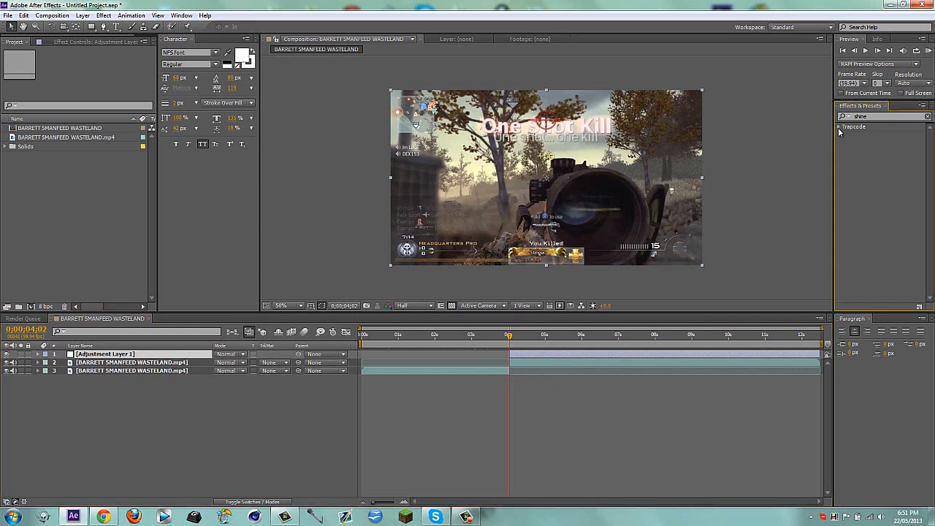
Apply Trapcode Shine to the adjustment layer with Transfer Mode set to Add.
{"action": "left_click", "coordinate": [840, 126]}
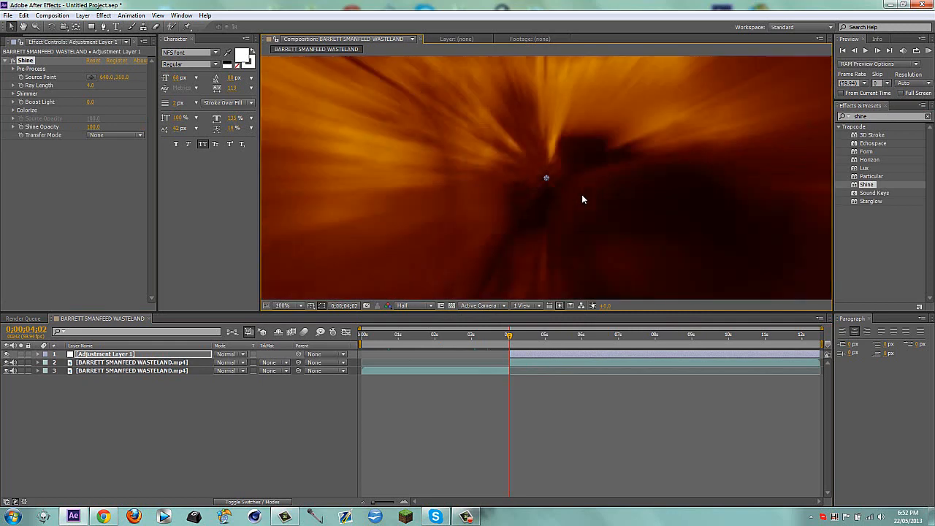
{"action": "left_click", "coordinate": [284, 306]}
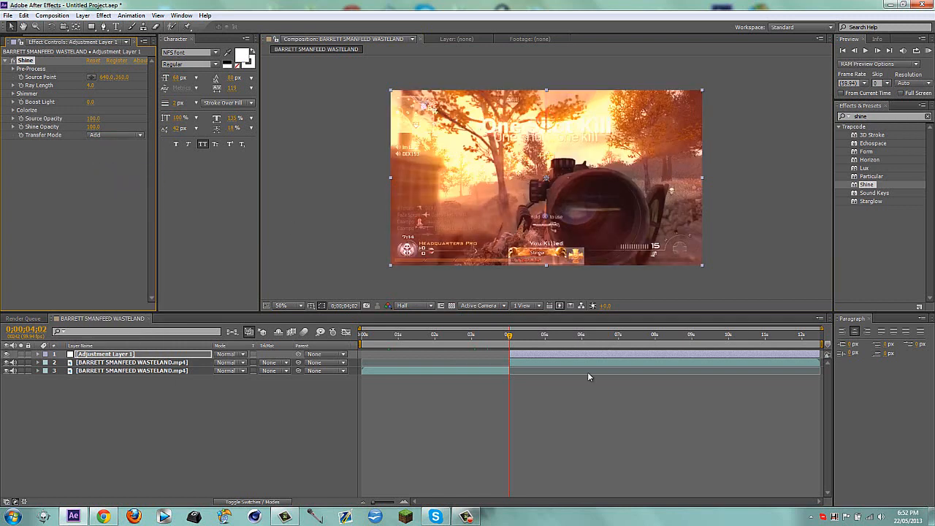
{"action": "mouse_move", "coordinate": [617, 336]}
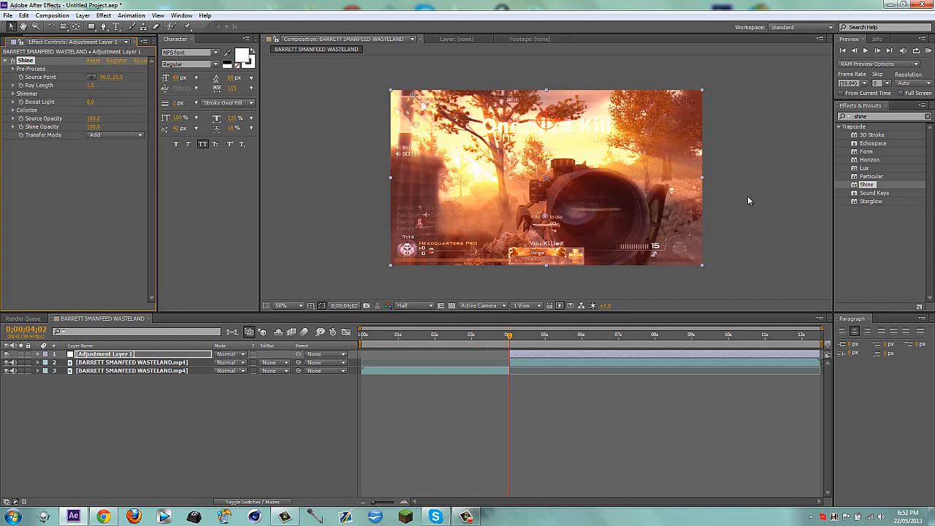
{"action": "mouse_move", "coordinate": [35, 137]}
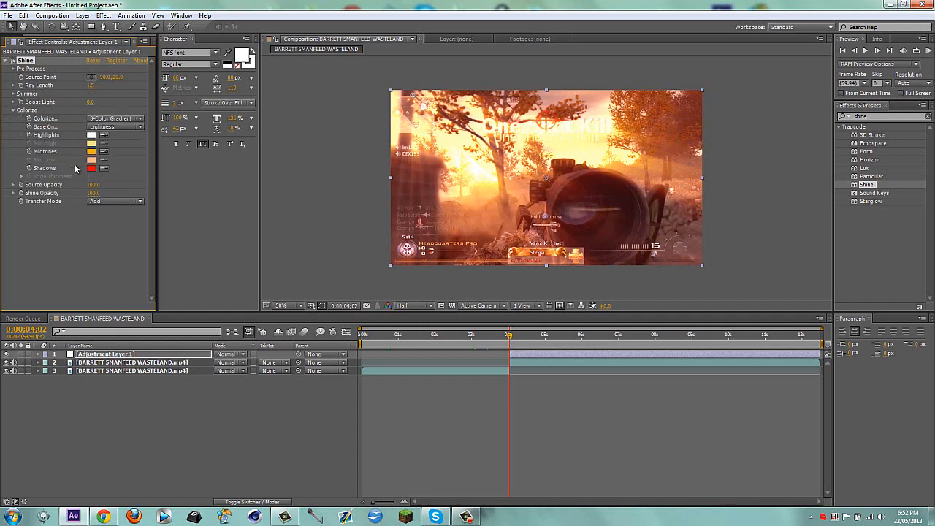
Set Shine's Colorize shadows to black and midtones to an orange-yellow tint.
{"action": "left_click", "coordinate": [90, 168]}
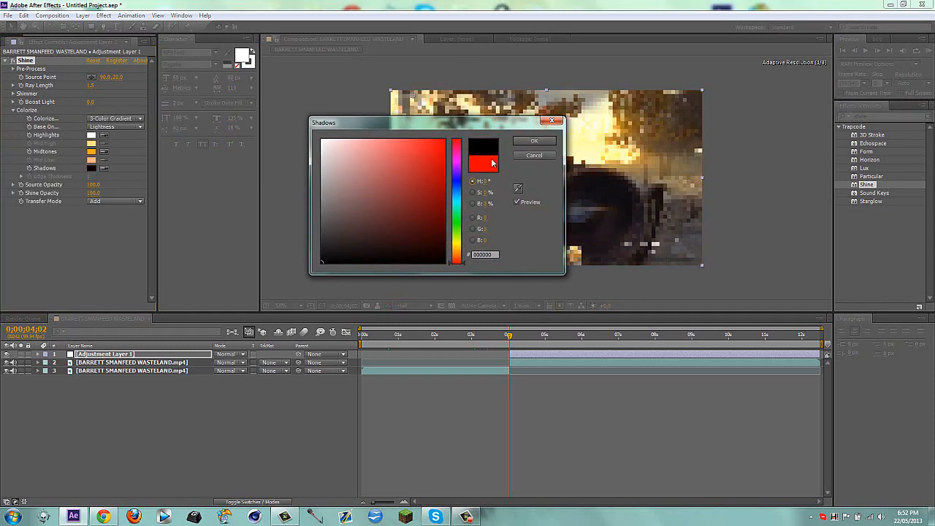
{"action": "left_click", "coordinate": [535, 140]}
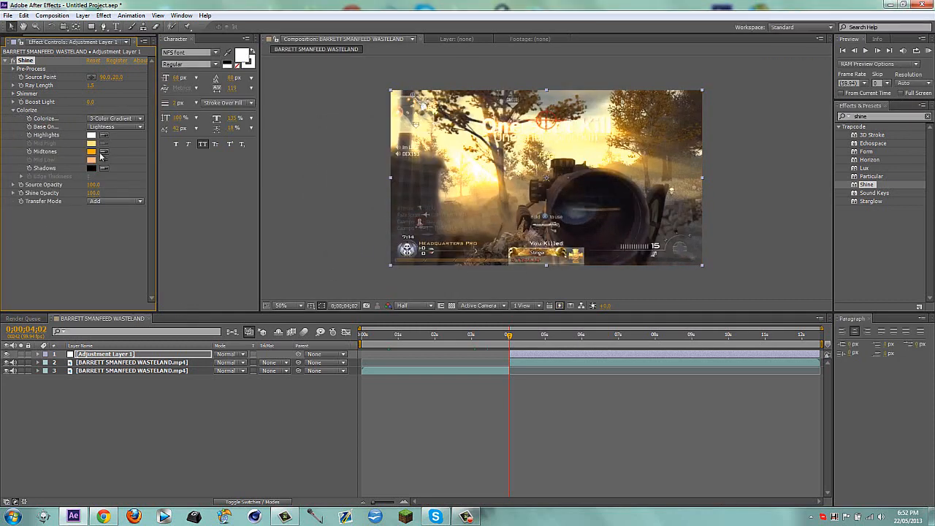
{"action": "left_click", "coordinate": [90, 150]}
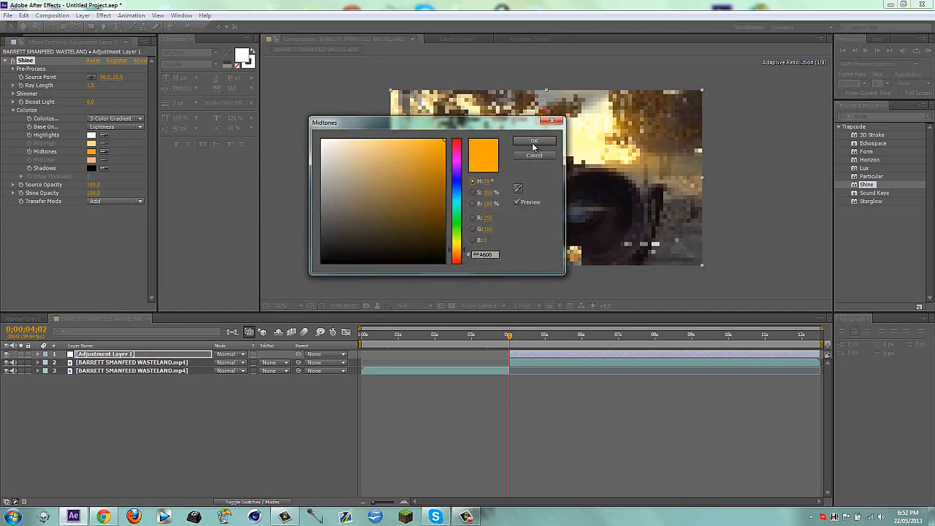
{"action": "left_click", "coordinate": [534, 140]}
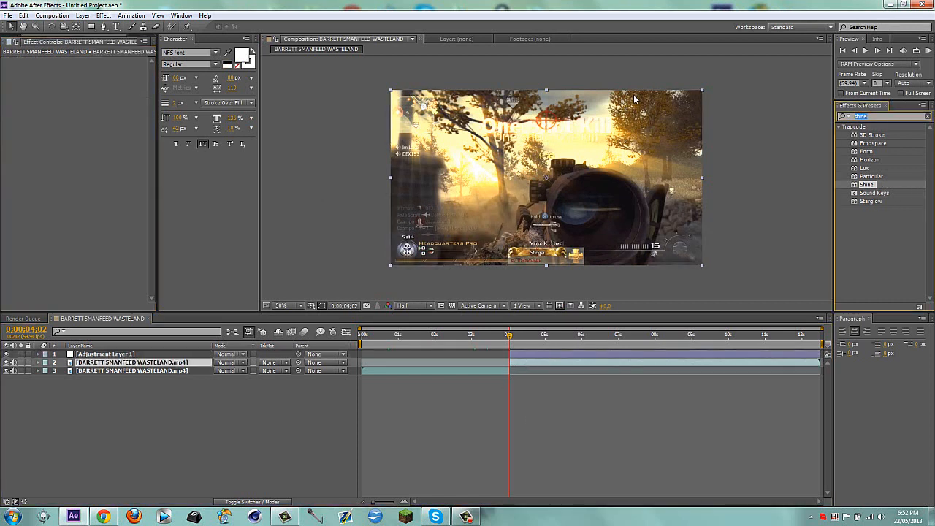
Apply Twixtor Pro to the gameplay copy, set Image Prep and lower Speed % for slow motion.
{"action": "type", "text": "twixtor"}
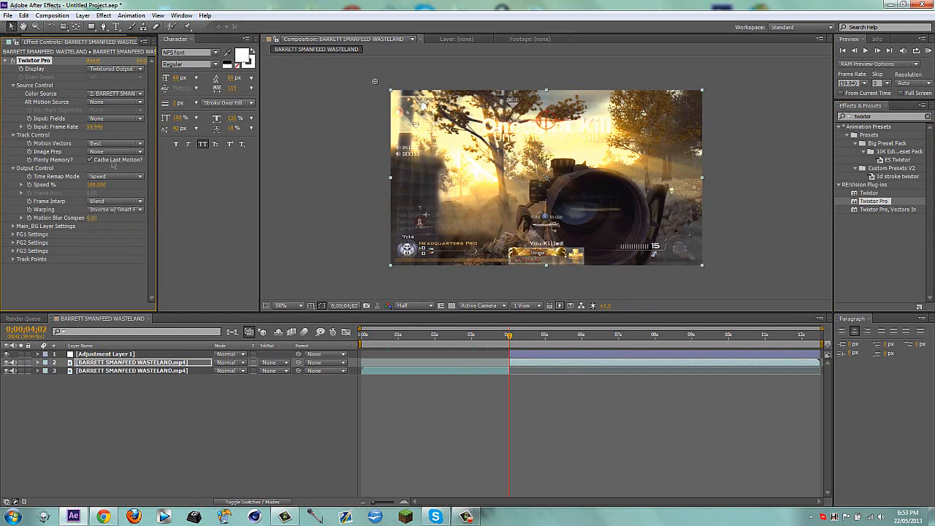
{"action": "left_click", "coordinate": [114, 151]}
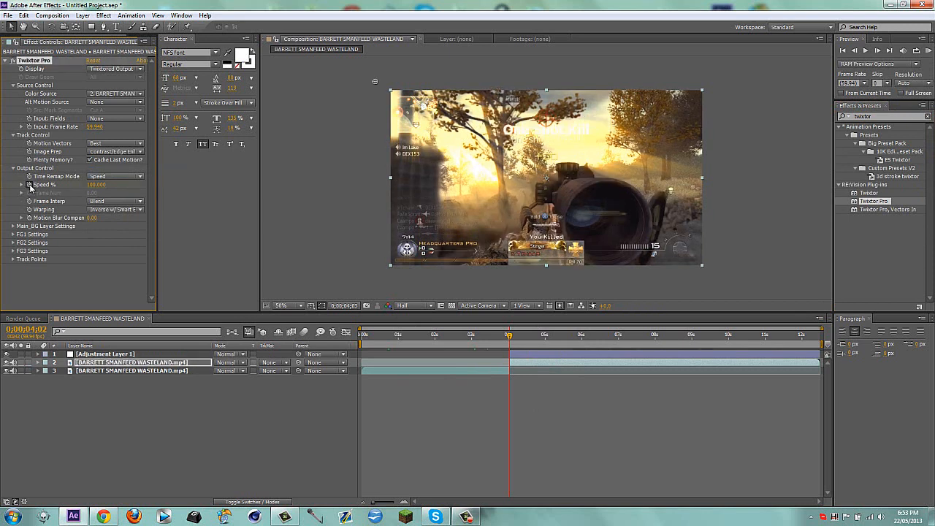
{"action": "double_click", "coordinate": [96, 184]}
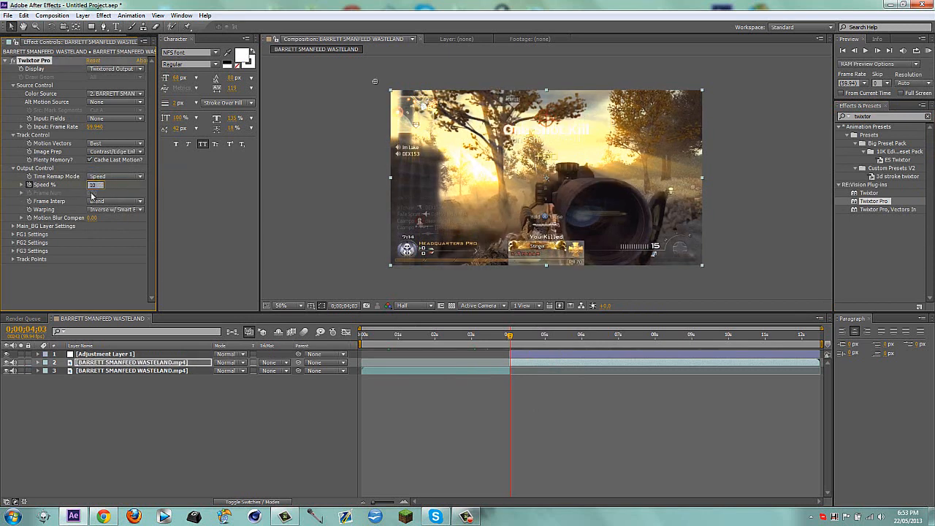
{"action": "left_click", "coordinate": [105, 353]}
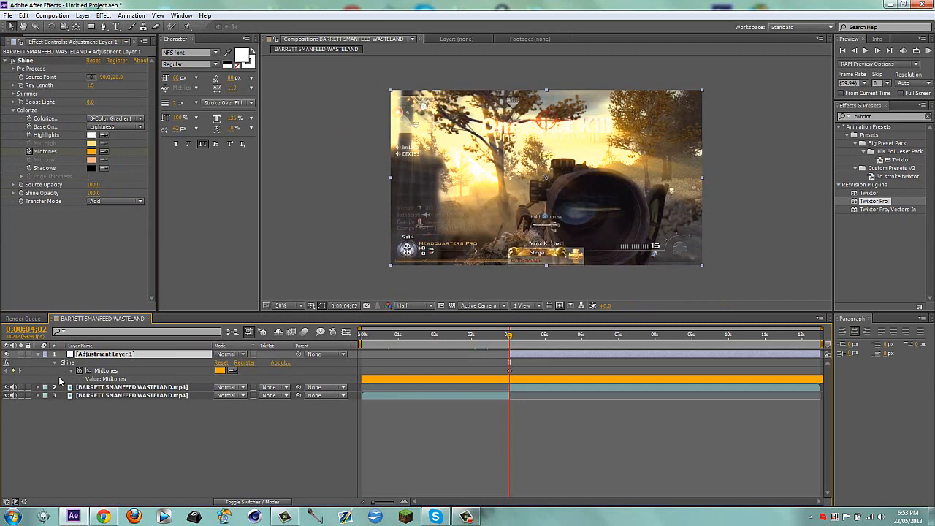
Keyframe the Shine midtones colour, changing it to pink later in the clip.
{"action": "left_click", "coordinate": [514, 333]}
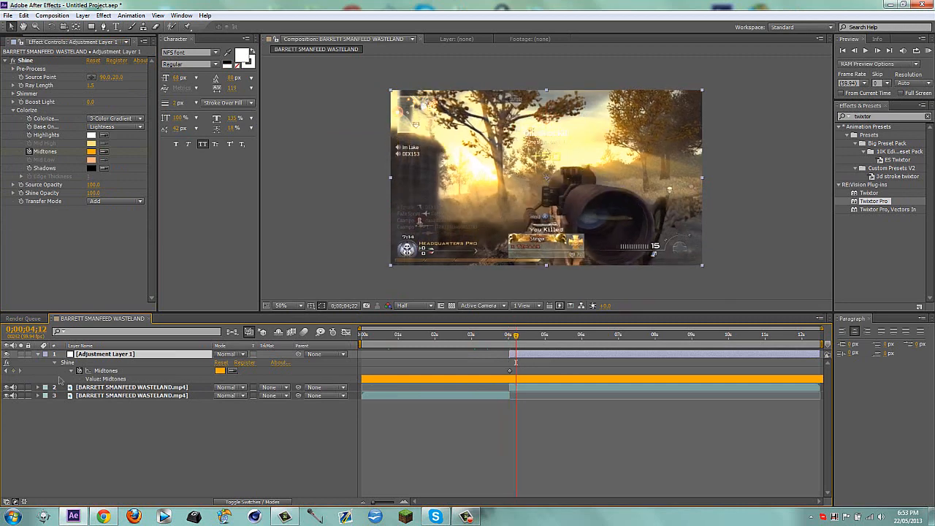
{"action": "left_click", "coordinate": [540, 333]}
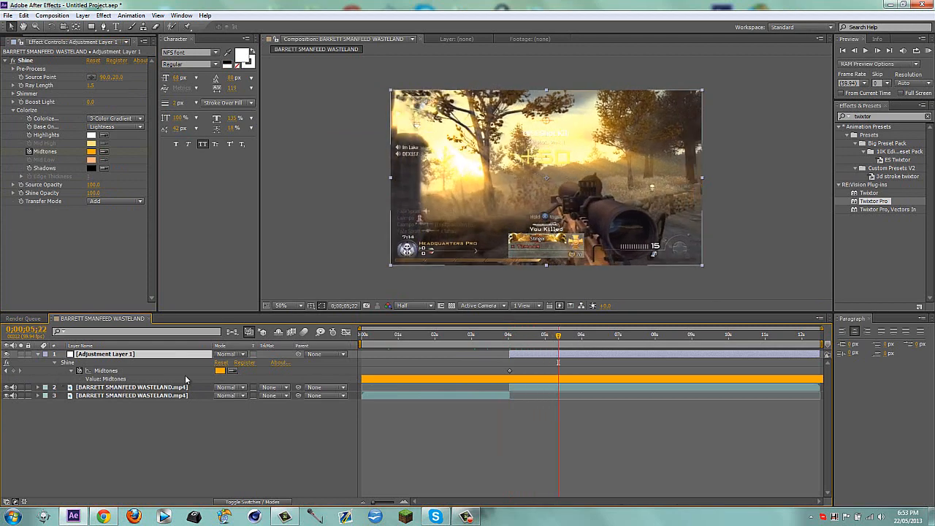
{"action": "left_click", "coordinate": [90, 151]}
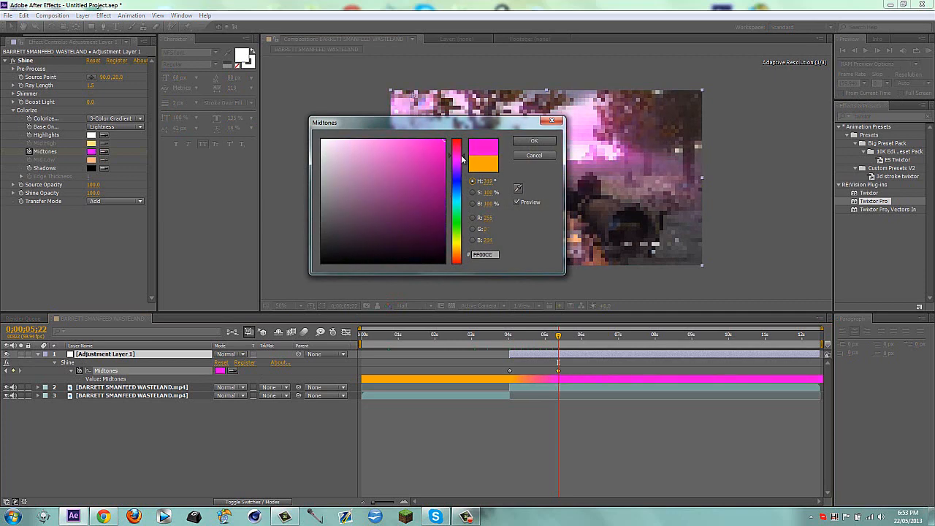
{"action": "left_click", "coordinate": [534, 140]}
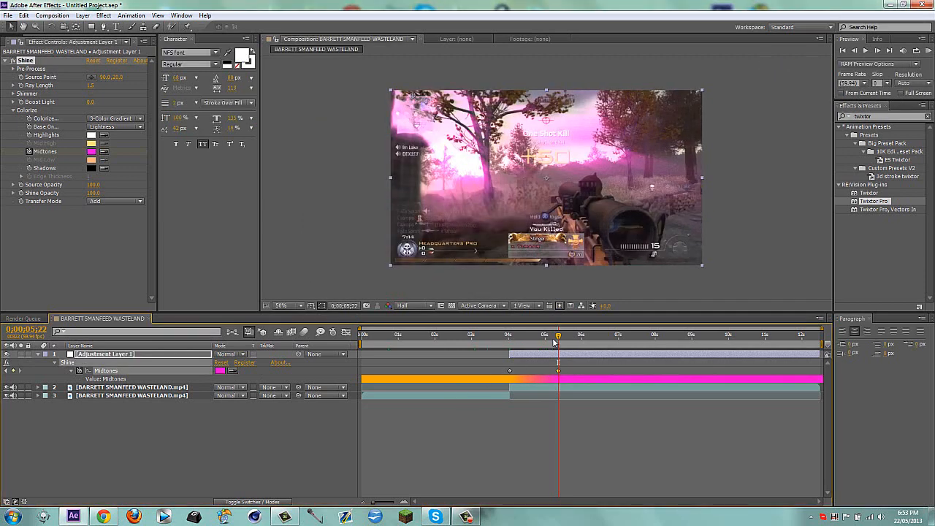
Preview the change, then revise the second keyframe's midtones colour to green.
{"action": "left_click", "coordinate": [511, 333]}
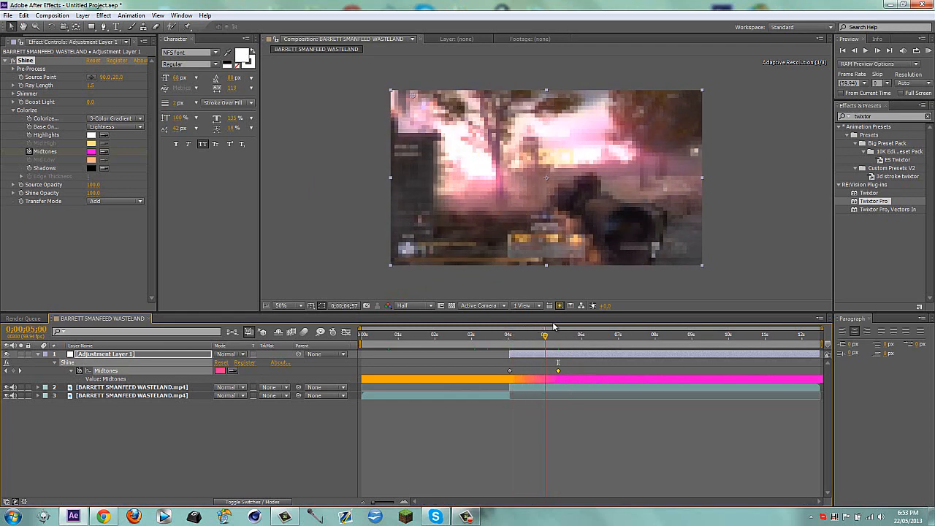
{"action": "left_click", "coordinate": [558, 333]}
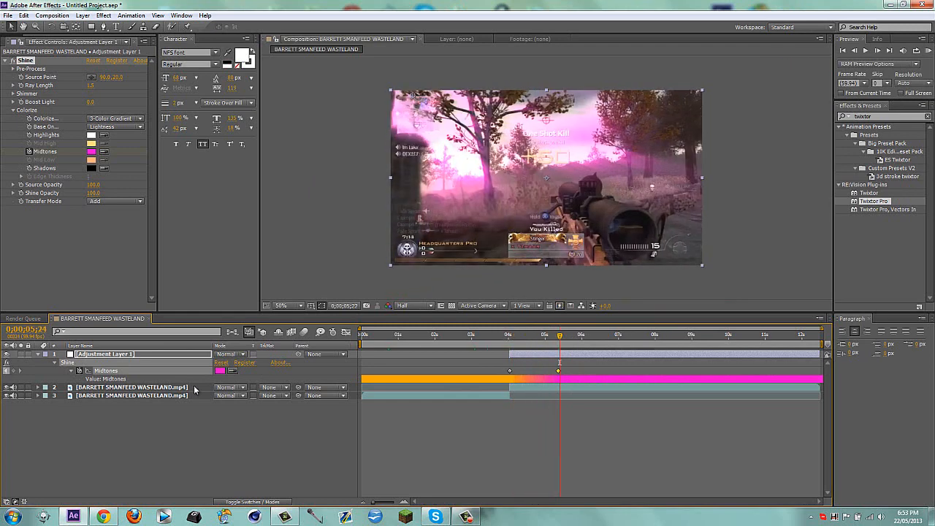
{"action": "left_click", "coordinate": [91, 151]}
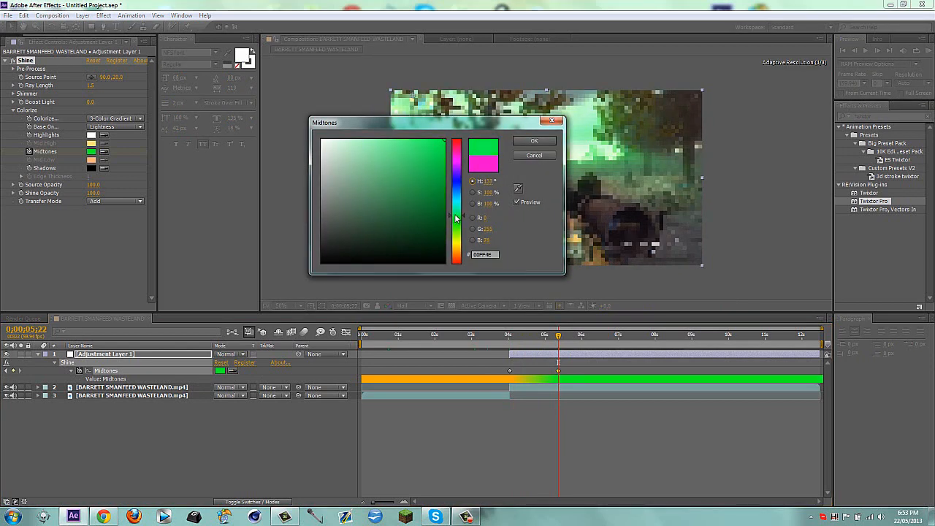
{"action": "left_click", "coordinate": [535, 141]}
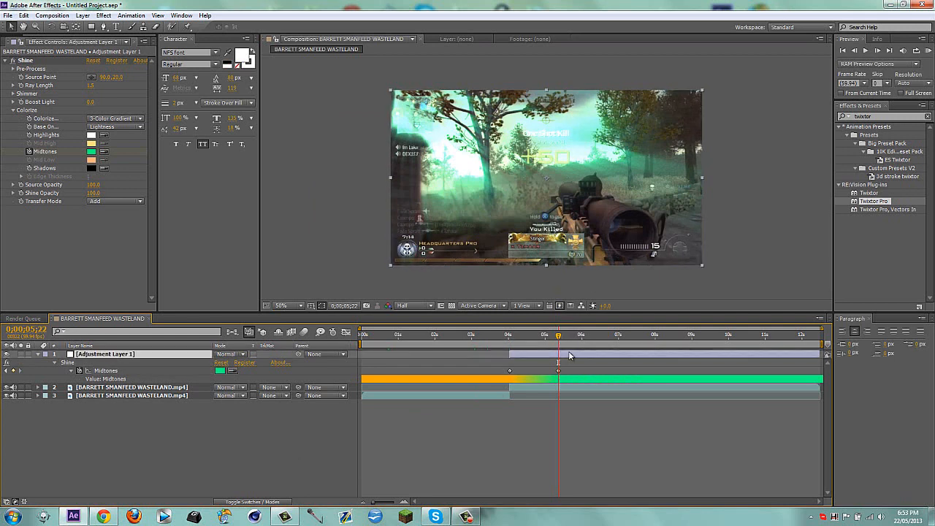
{"action": "mouse_move", "coordinate": [824, 354]}
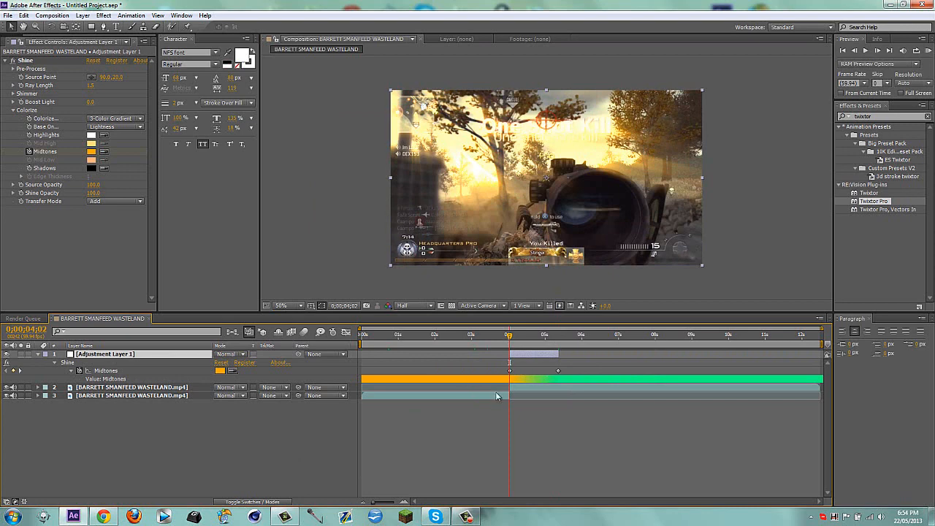
{"action": "mouse_move", "coordinate": [541, 350]}
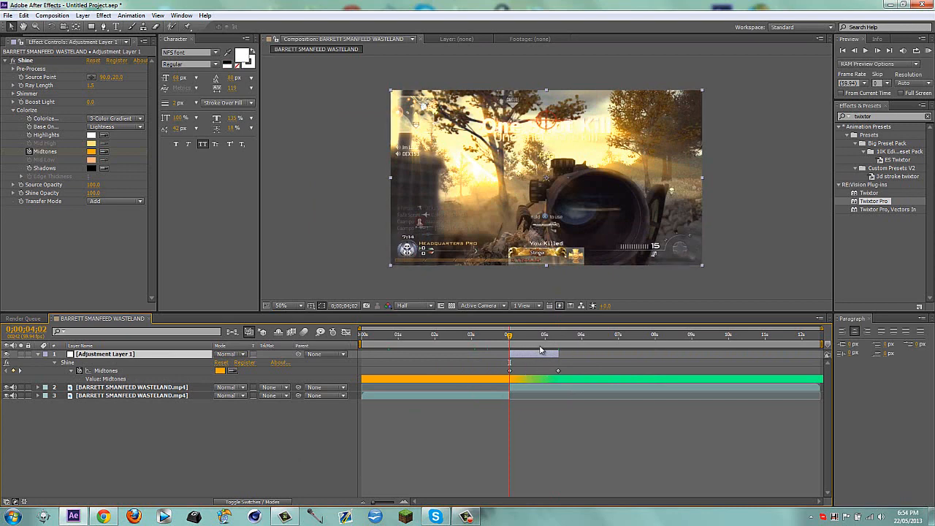
{"action": "mouse_move", "coordinate": [537, 348]}
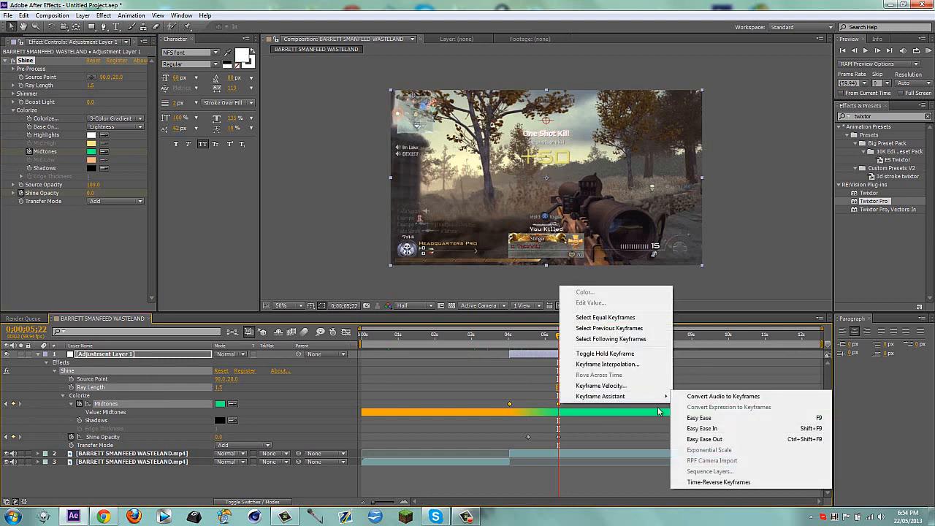
Apply Easy Ease to the colour keyframes and collapse the layers.
{"action": "left_click", "coordinate": [698, 418]}
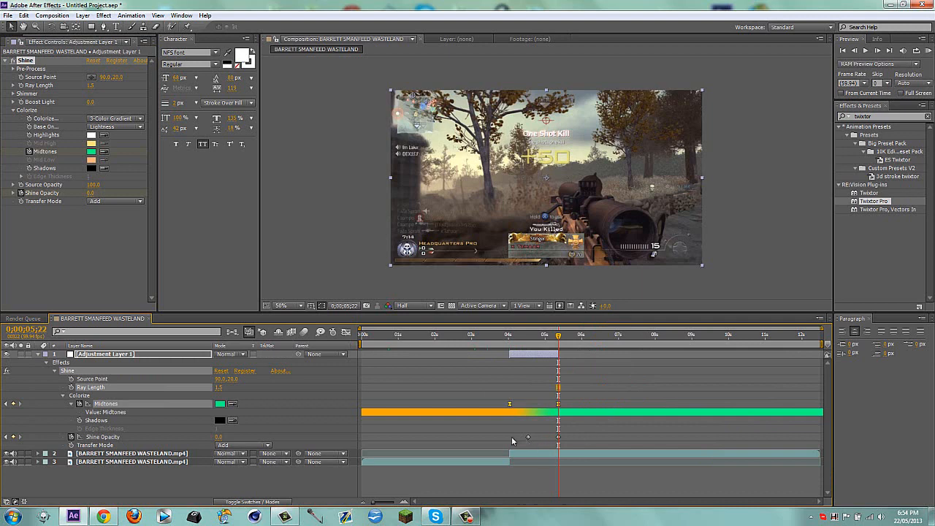
{"action": "mouse_move", "coordinate": [539, 371]}
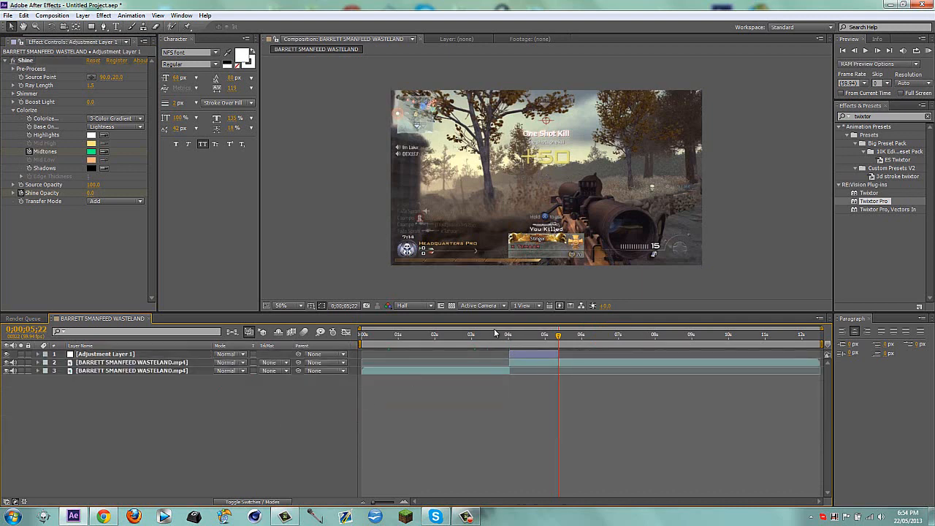
{"action": "left_click", "coordinate": [494, 334]}
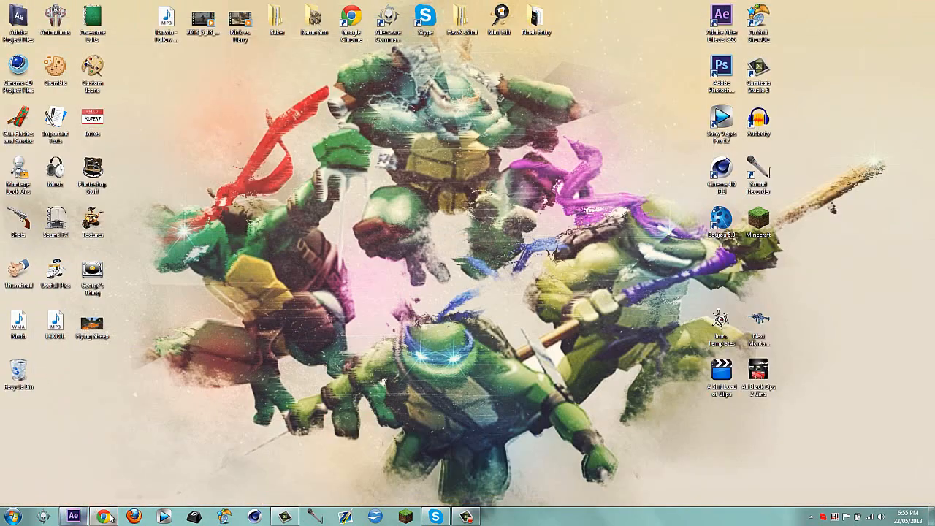
Switch to Chrome and show the YouTube channel's uploaded videos.
{"action": "left_click", "coordinate": [104, 517]}
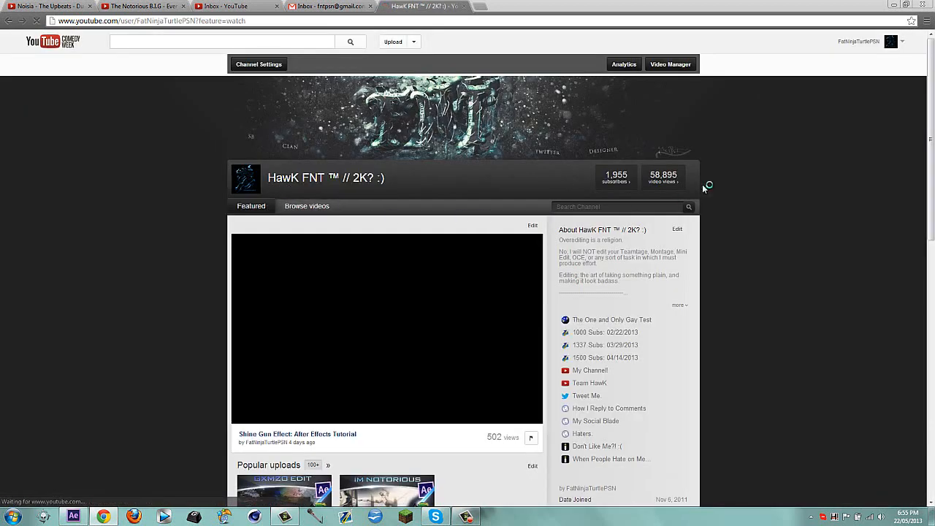
{"action": "left_click", "coordinate": [306, 205]}
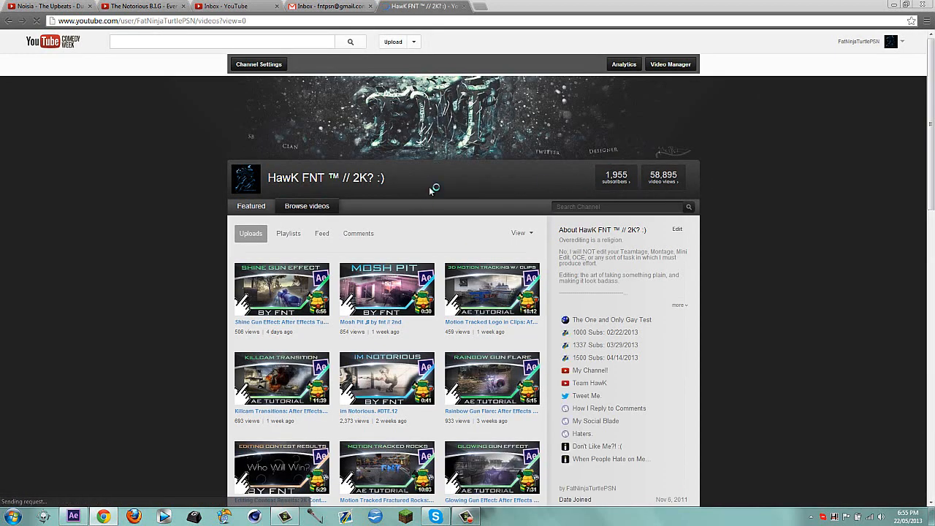